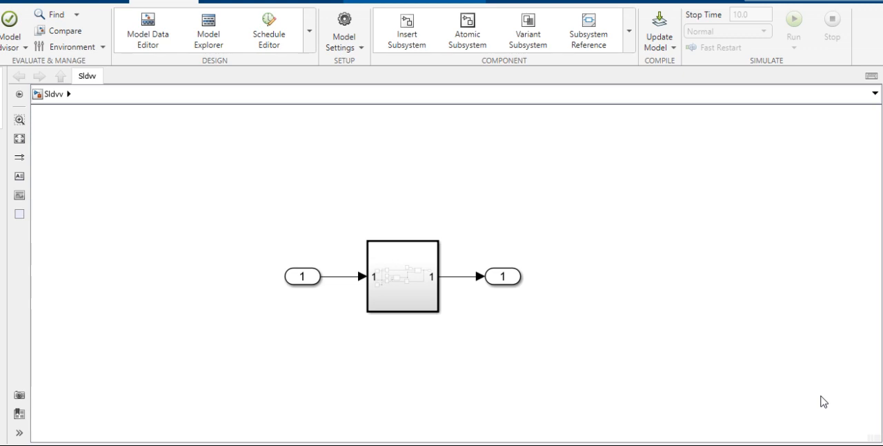
pyautogui.moveTo(458, 301)
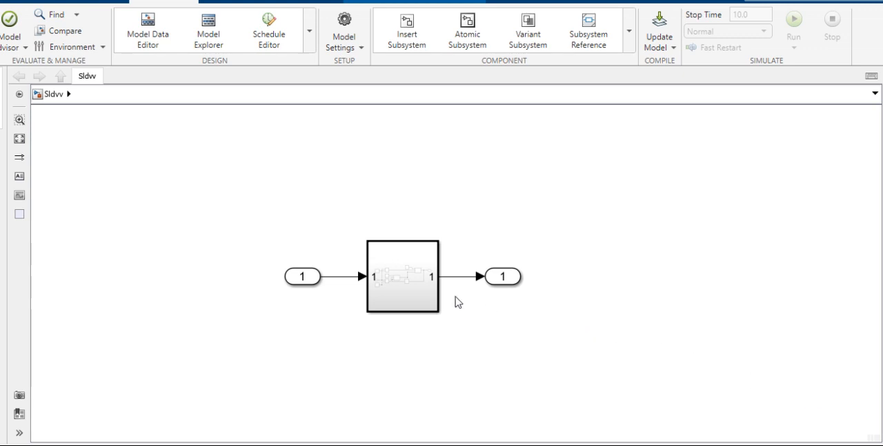
# - Open the Sldvv Subsystem block to view its hysteresis logic comparing input against 60 and 55
pyautogui.click(402, 276)
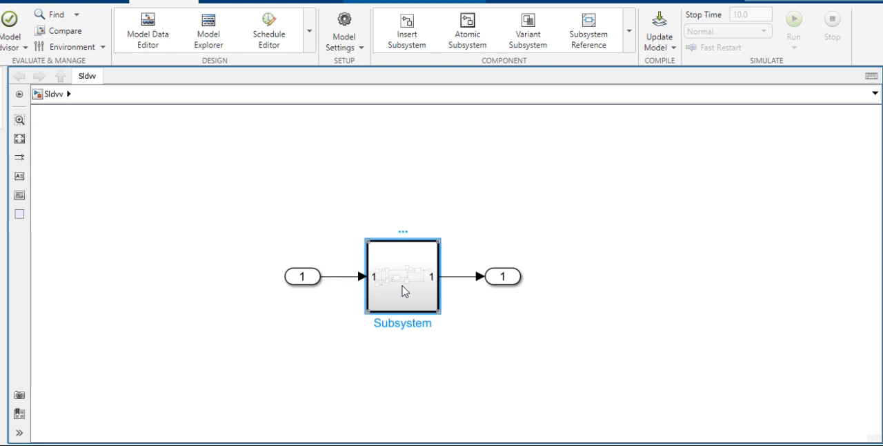
pyautogui.doubleClick(402, 276)
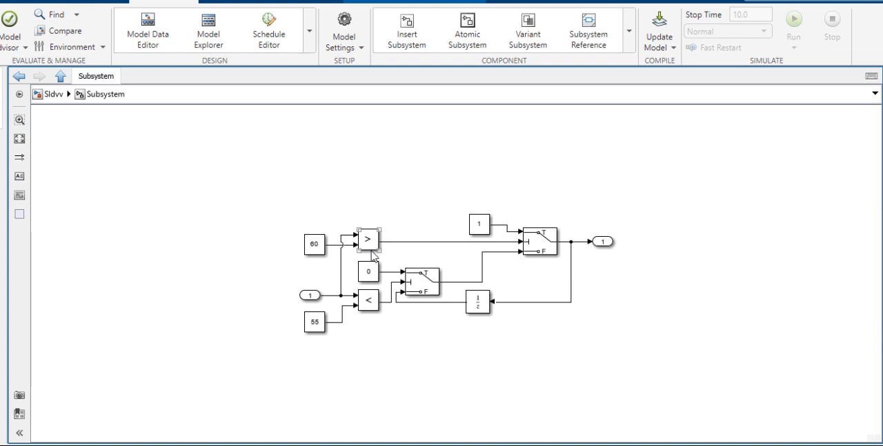
pyautogui.moveTo(395, 254)
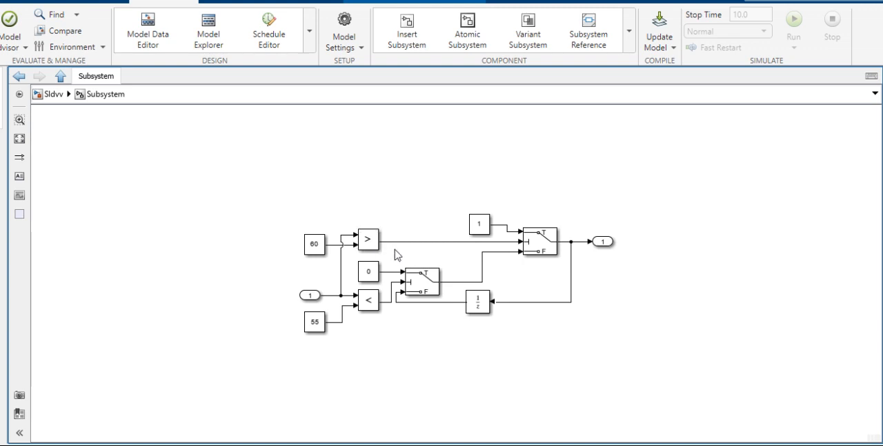
pyautogui.moveTo(334, 245)
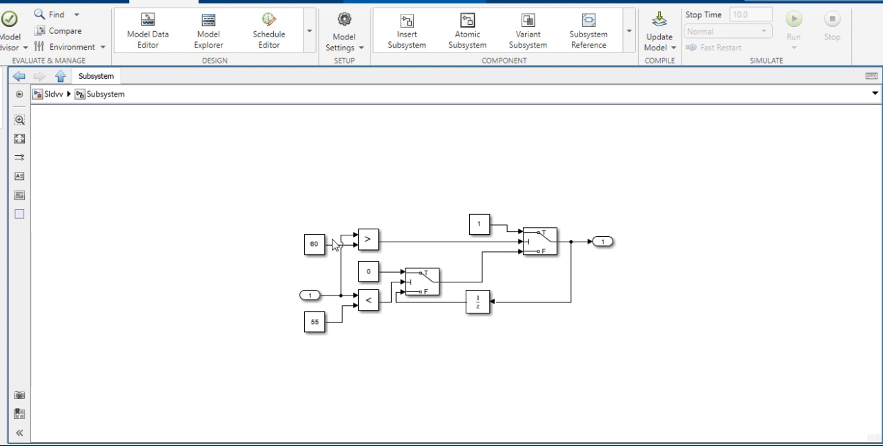
pyautogui.click(315, 244)
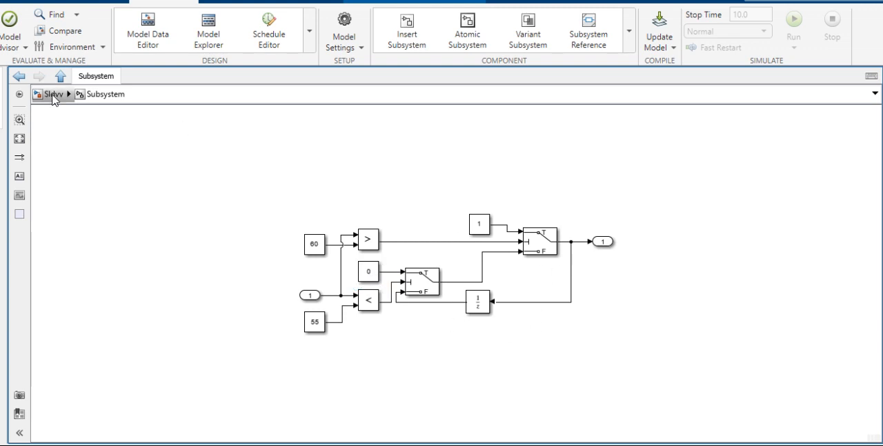
# - Return to the Sldvv top level via the breadcrumb and select the Subsystem block
pyautogui.click(60, 75)
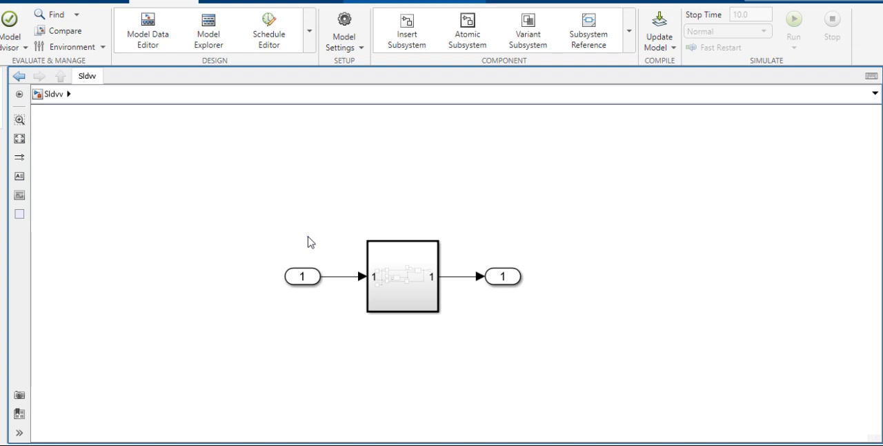
pyautogui.moveTo(377, 165)
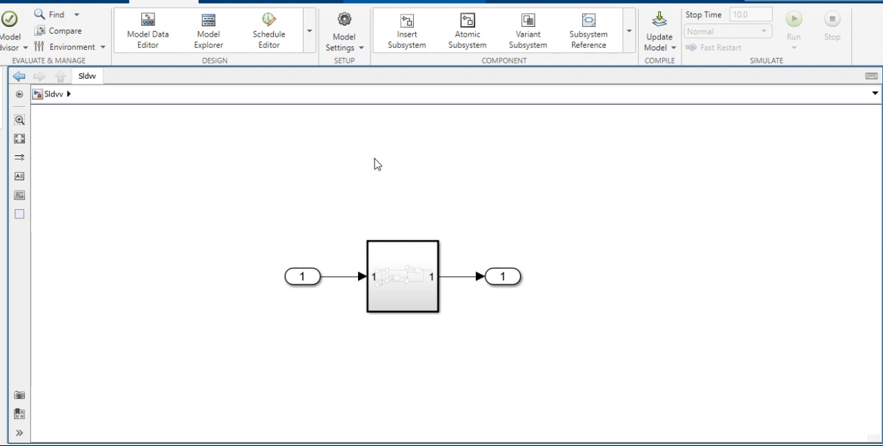
pyautogui.click(402, 277)
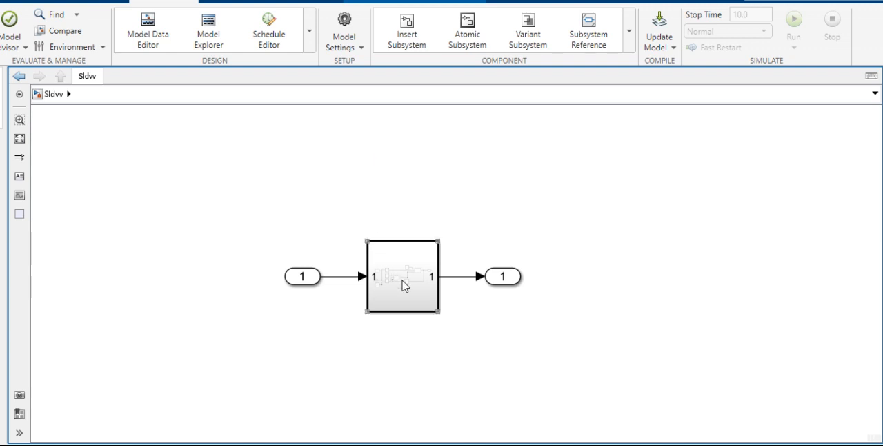
# - Select the Subsystem block and bring up its context menu of analysis actions
pyautogui.click(402, 280)
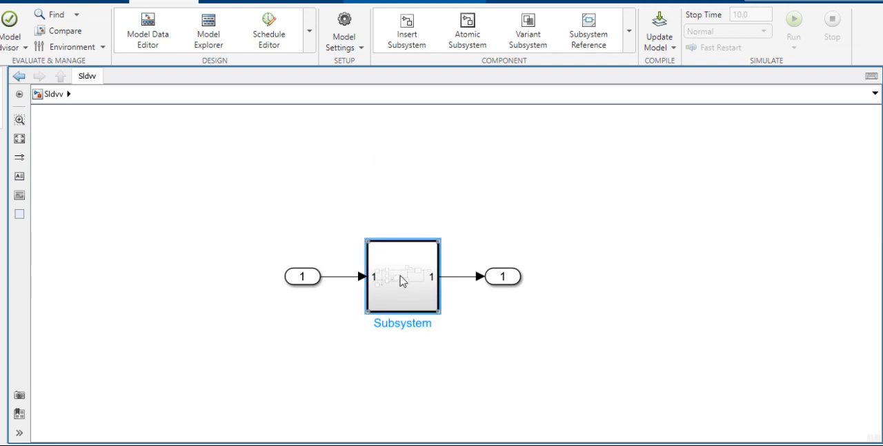
pyautogui.rightClick(403, 276)
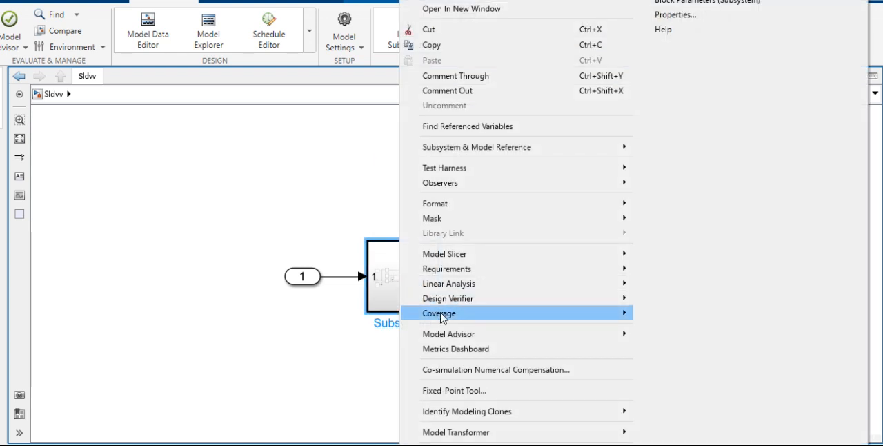
pyautogui.moveTo(517, 298)
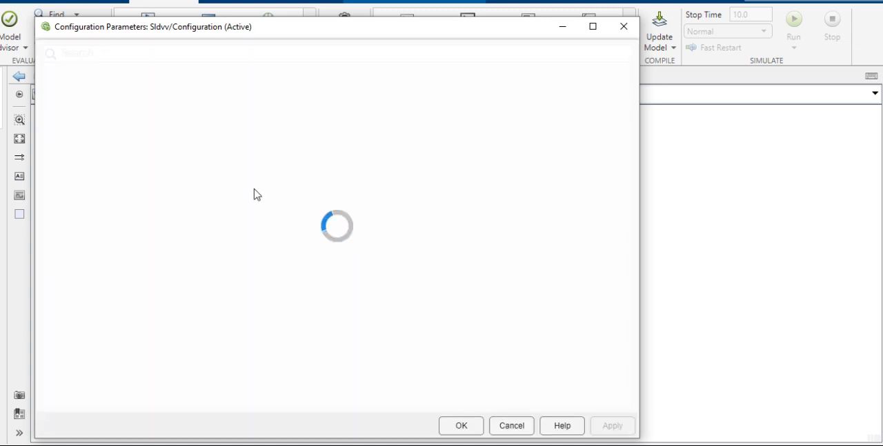
pyautogui.moveTo(244, 124)
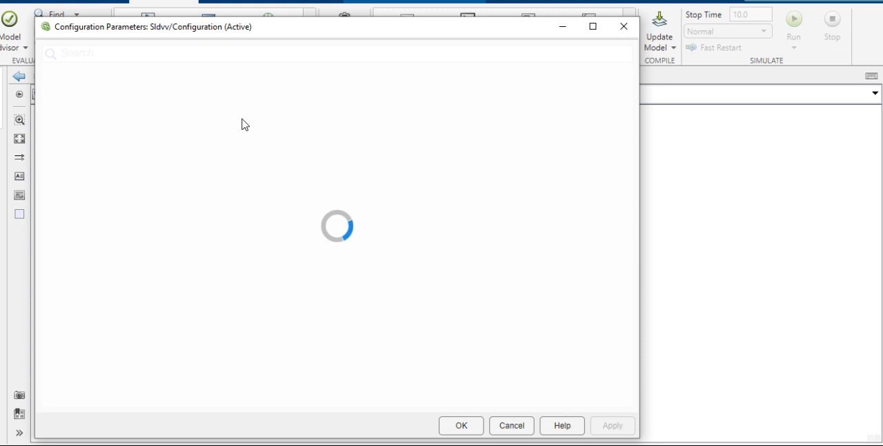
pyautogui.moveTo(309, 176)
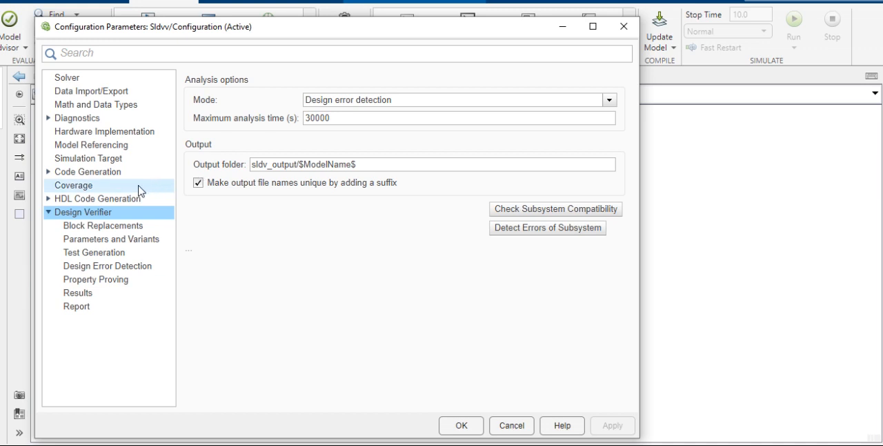
pyautogui.moveTo(196, 93)
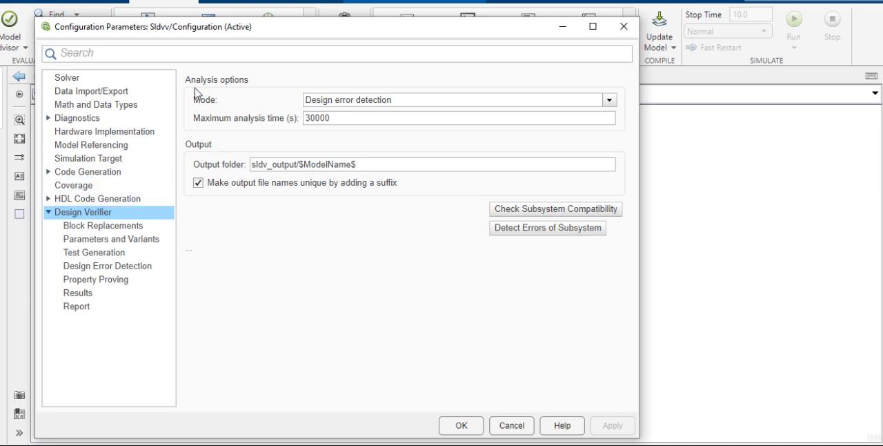
pyautogui.moveTo(107, 218)
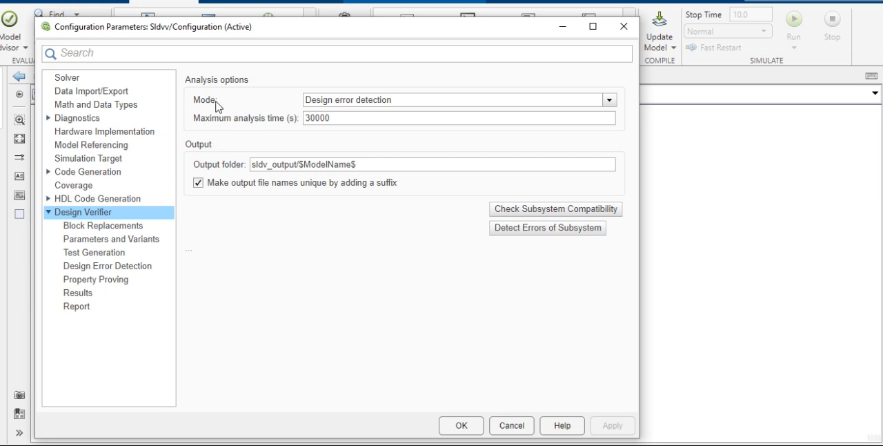
pyautogui.moveTo(275, 132)
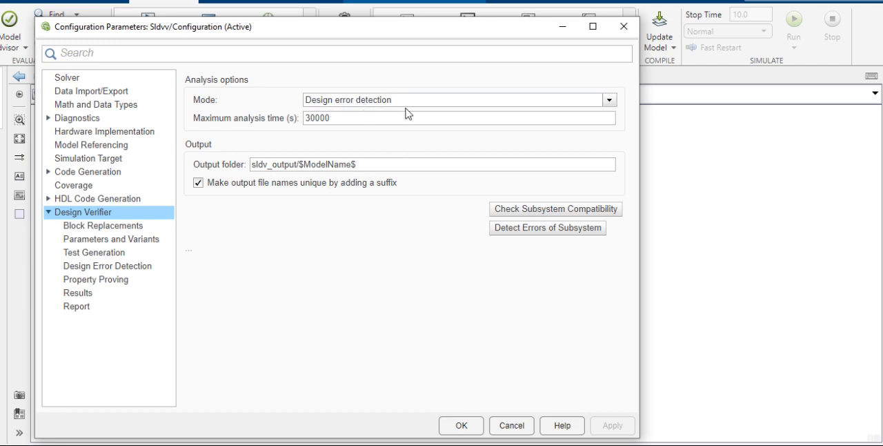
# - Set the Design Verifier analysis mode to Design error detection
pyautogui.click(609, 99)
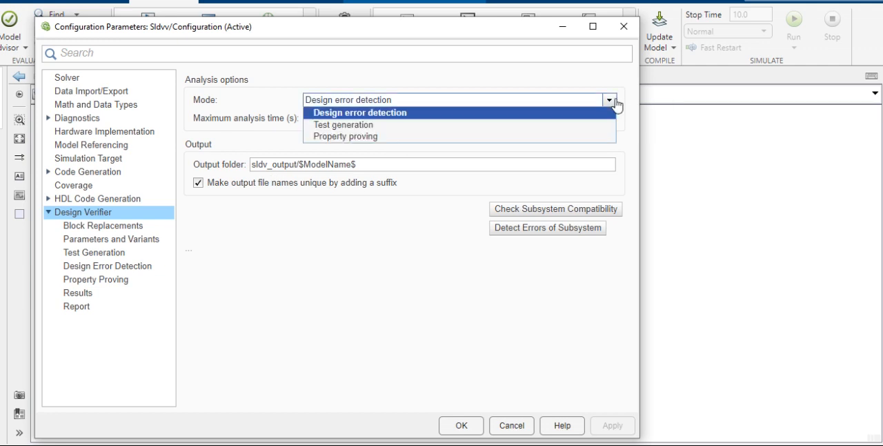
pyautogui.click(343, 124)
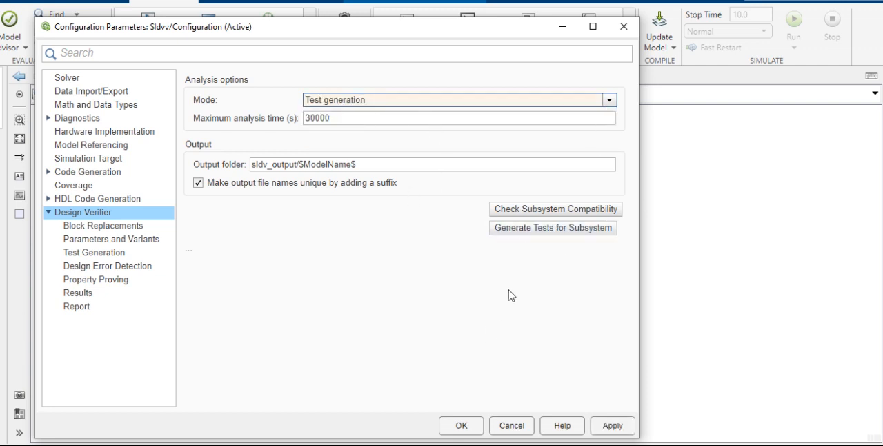
pyautogui.click(608, 100)
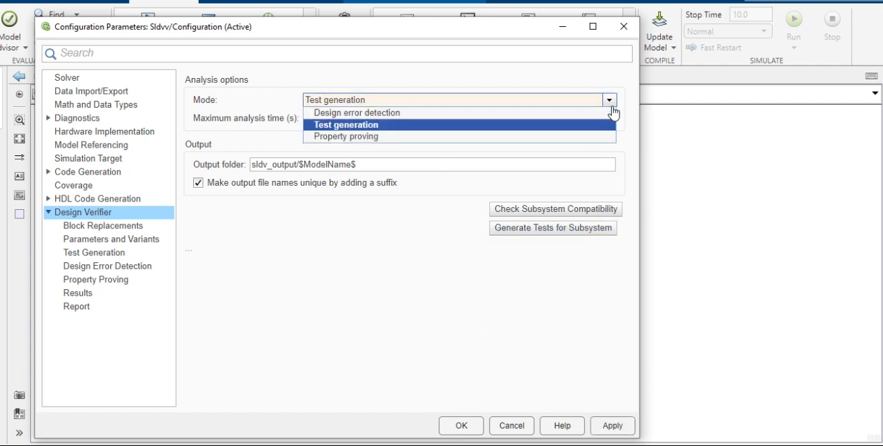
pyautogui.moveTo(406, 112)
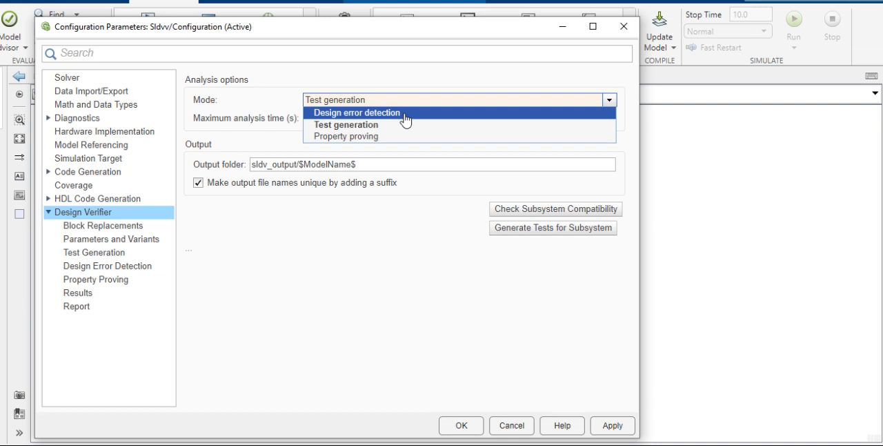
pyautogui.click(356, 113)
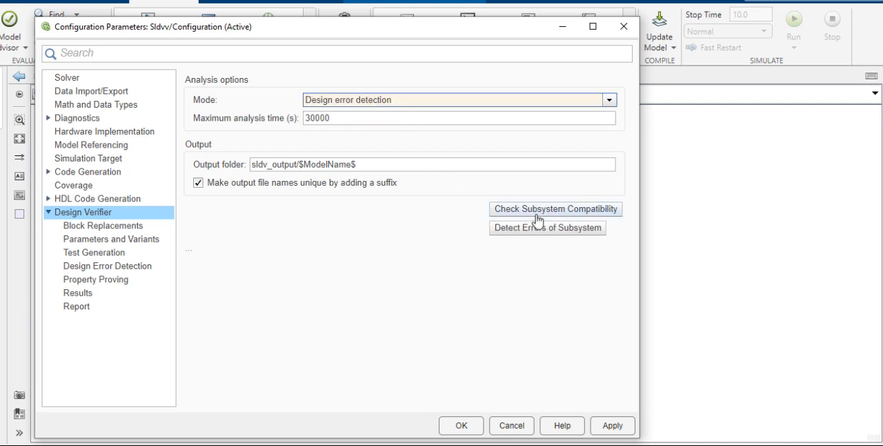
pyautogui.moveTo(527, 214)
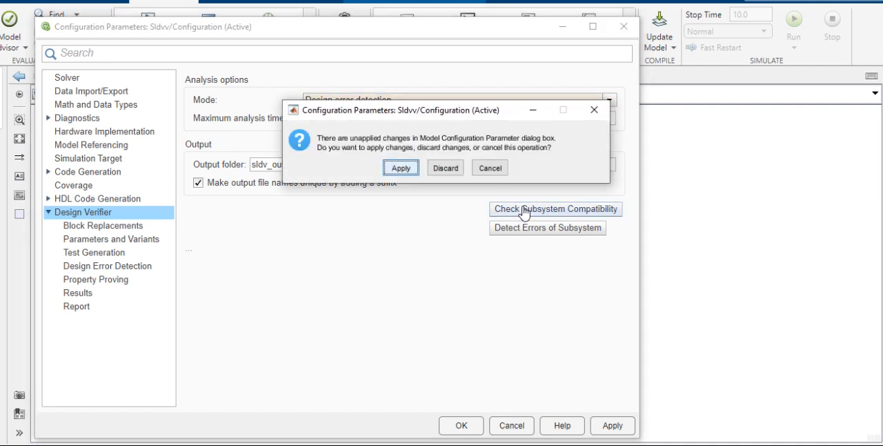
# - Apply the mode change and run the compatibility check, confirming the Subsystem is compatible
pyautogui.click(400, 168)
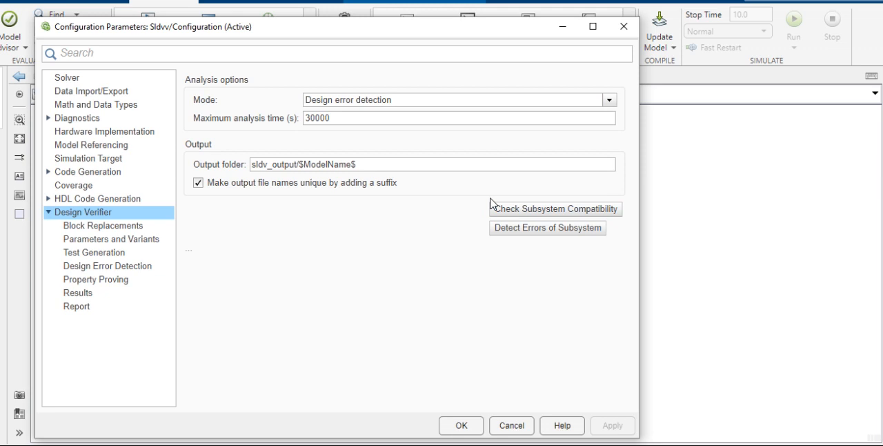
pyautogui.click(547, 227)
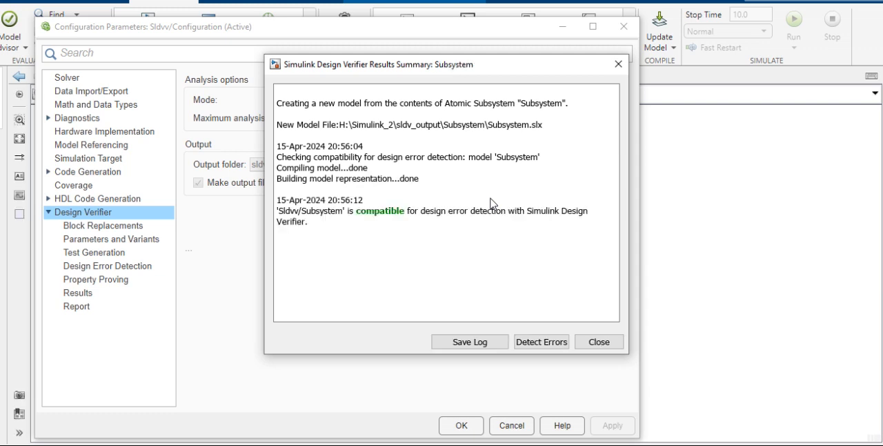
pyautogui.click(199, 182)
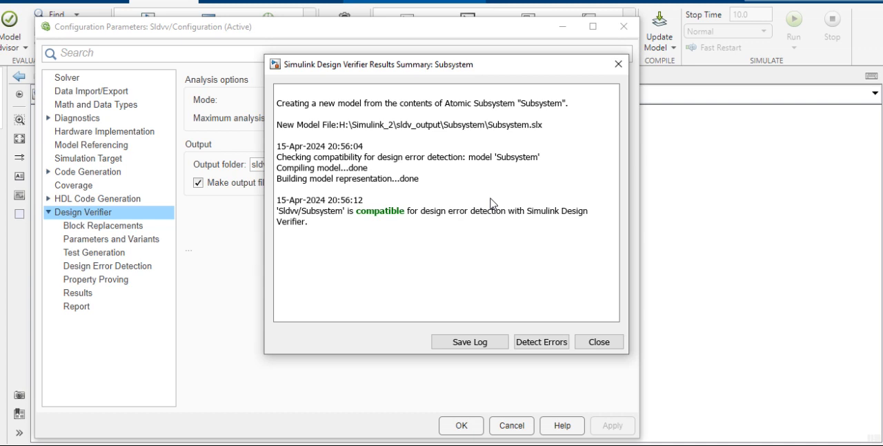
pyautogui.moveTo(526, 230)
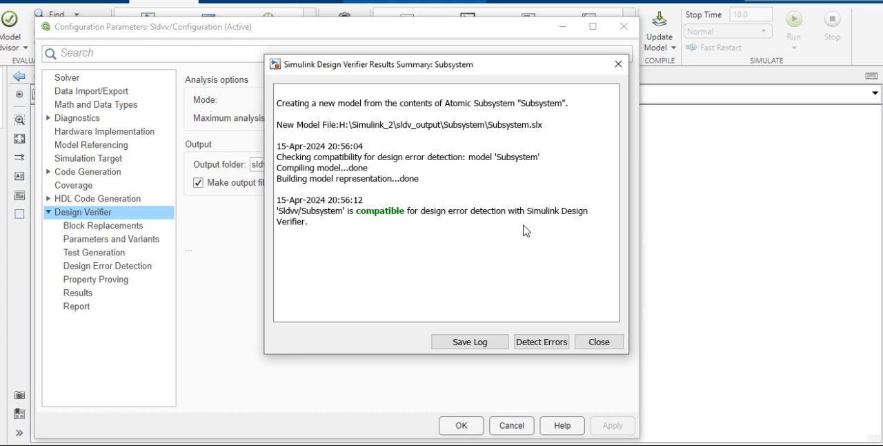
pyautogui.moveTo(349, 171)
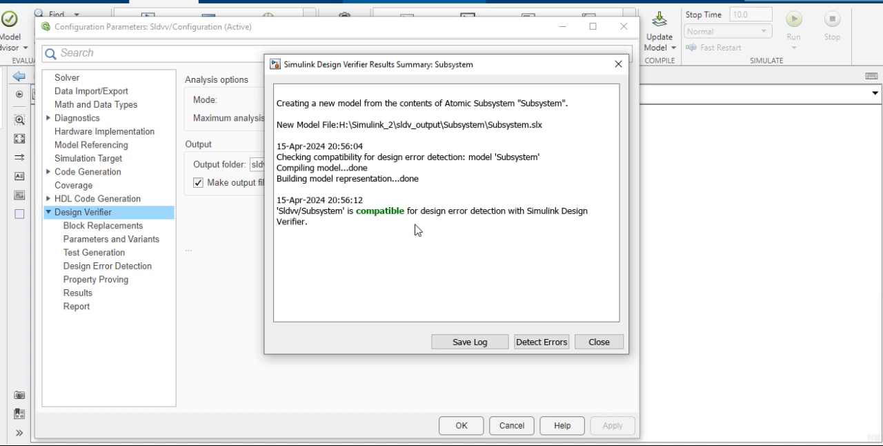
pyautogui.moveTo(275, 237)
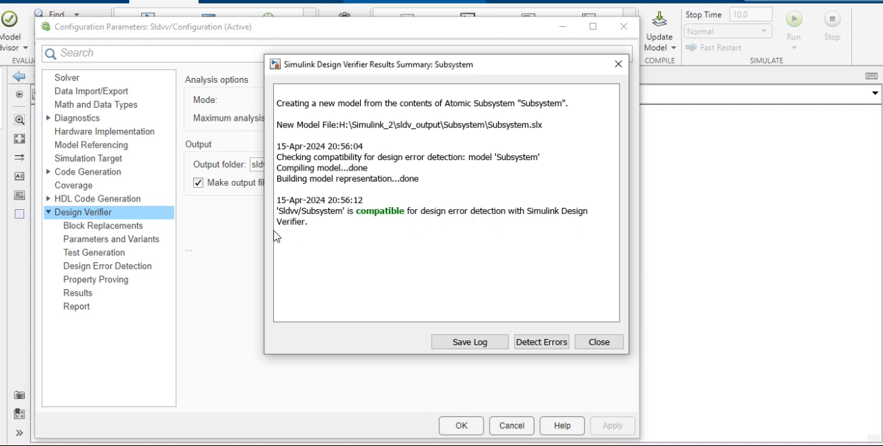
pyautogui.moveTo(519, 300)
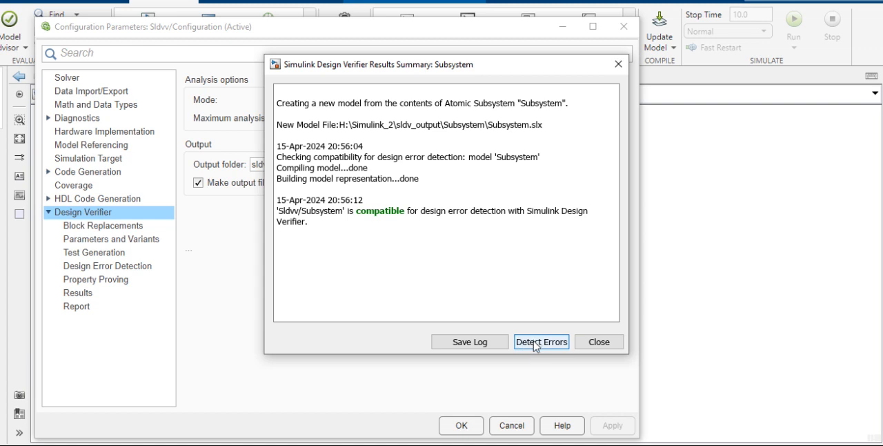
# - Detect design errors in Sldvv/Subsystem and open the 7-page PDF report
pyautogui.click(540, 342)
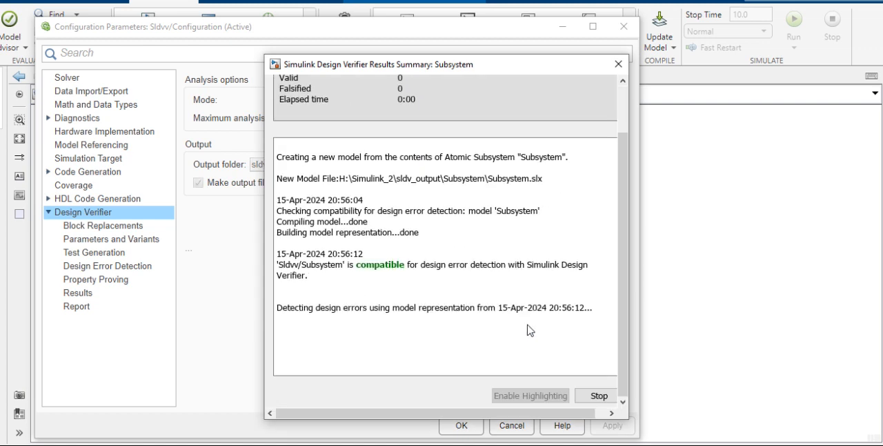
pyautogui.click(530, 396)
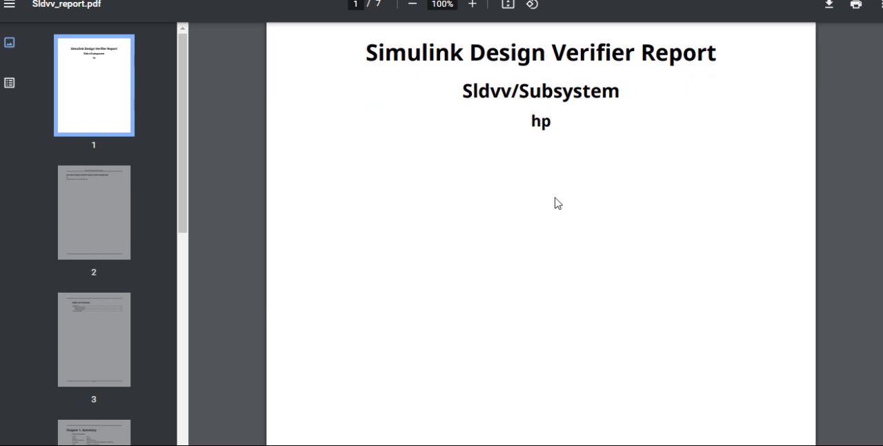
# - Scroll the report through Chapter 1 Summary to the page 6 analysis options
pyautogui.scroll(-3)
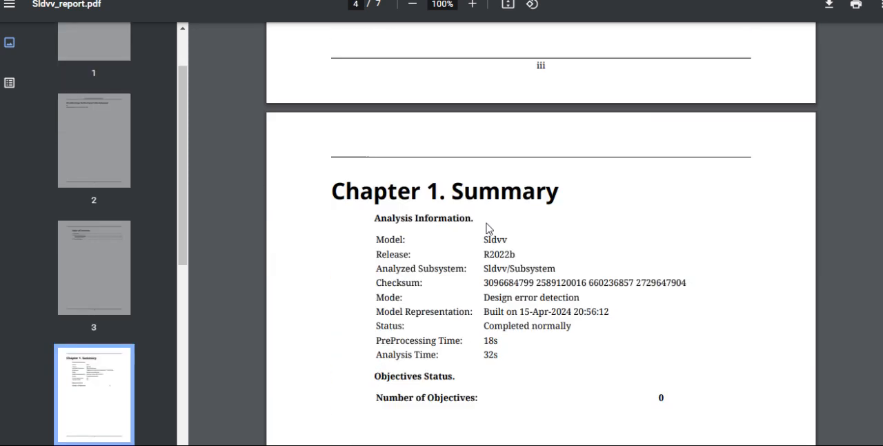
pyautogui.scroll(-3)
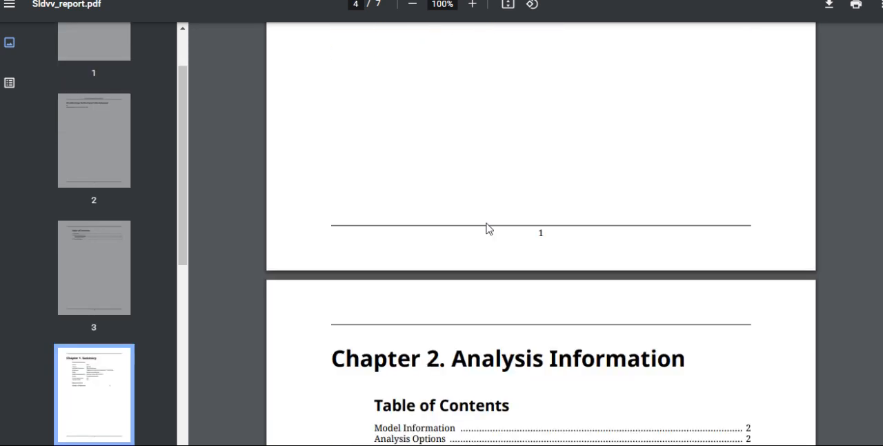
pyautogui.scroll(-3)
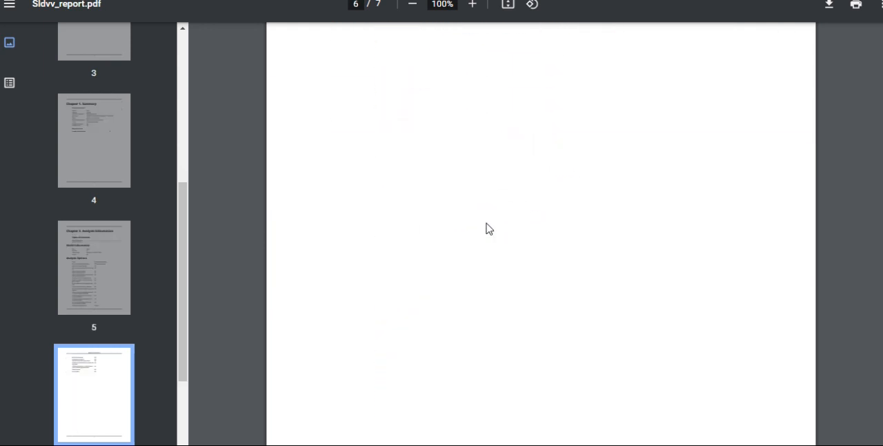
pyautogui.scroll(-3)
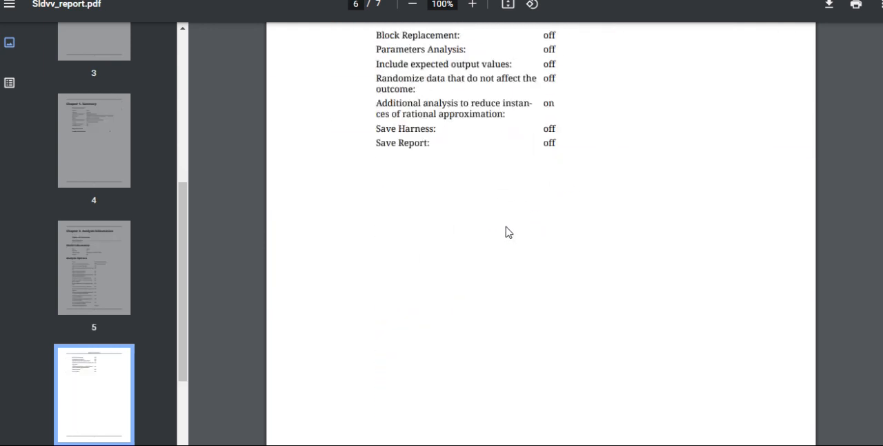